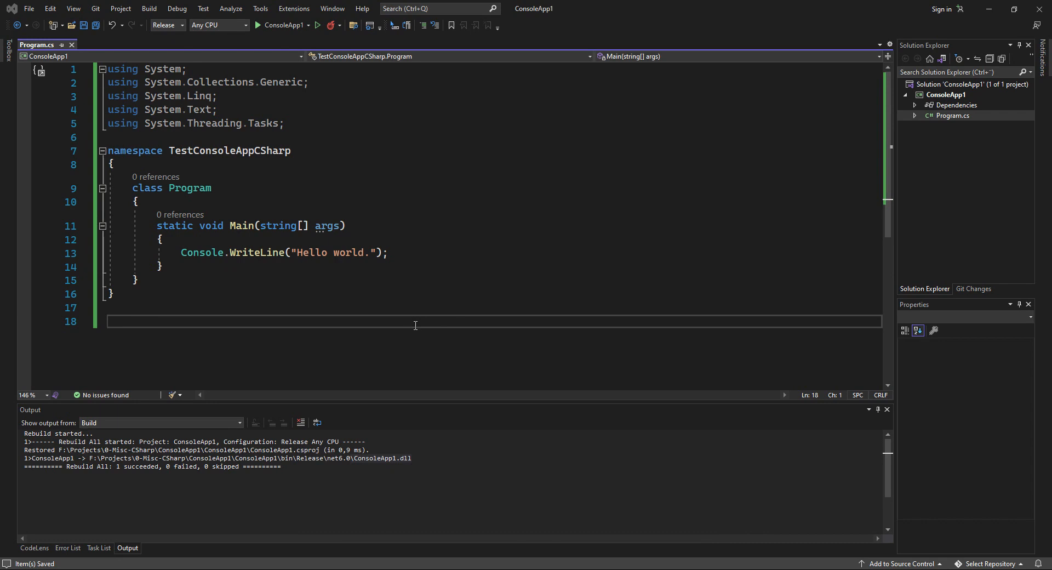
mouse_move(327, 284)
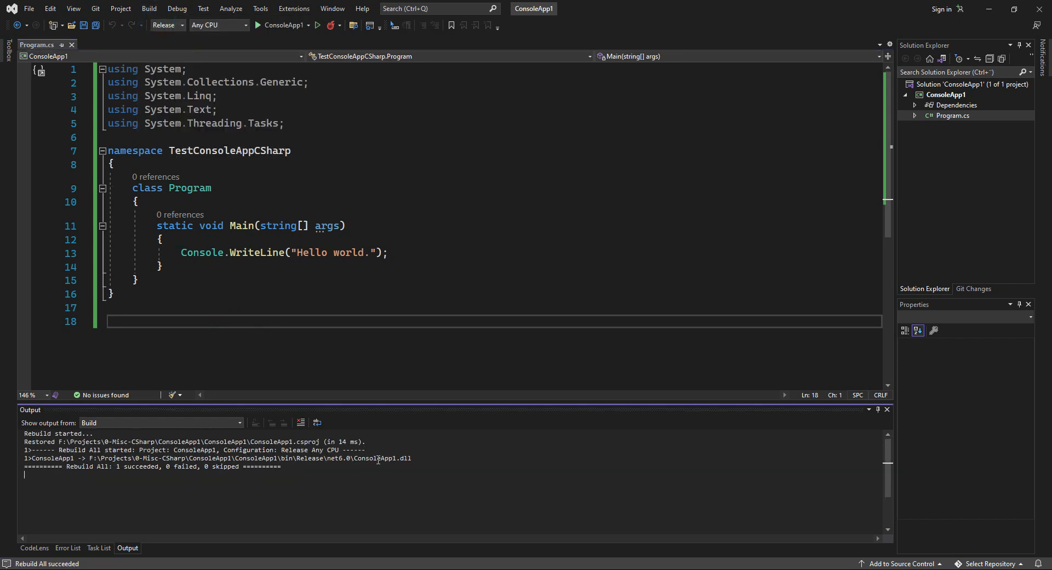
- Confirm the ConsoleApp1 Release rebuild succeeded with no failures in the Output window
double_click(382, 457)
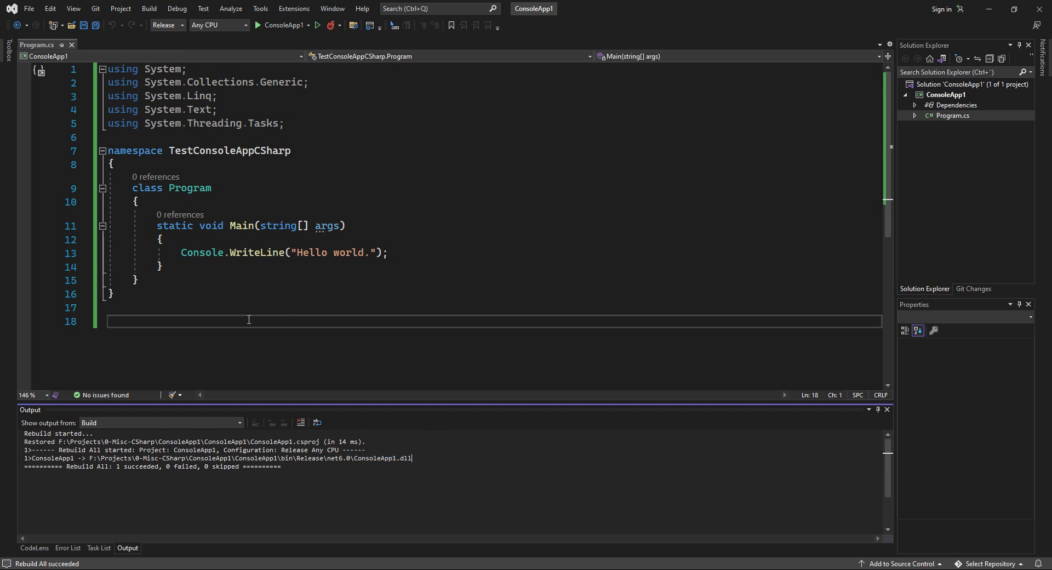
- Start a Folder publish profile with D:\Shared\ as the target location
click(149, 8)
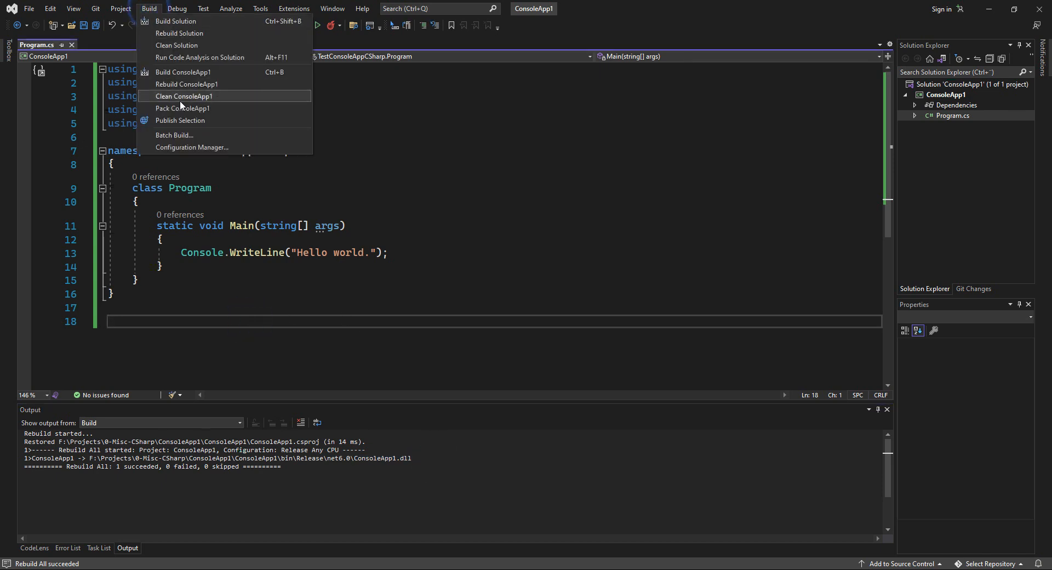
click(179, 120)
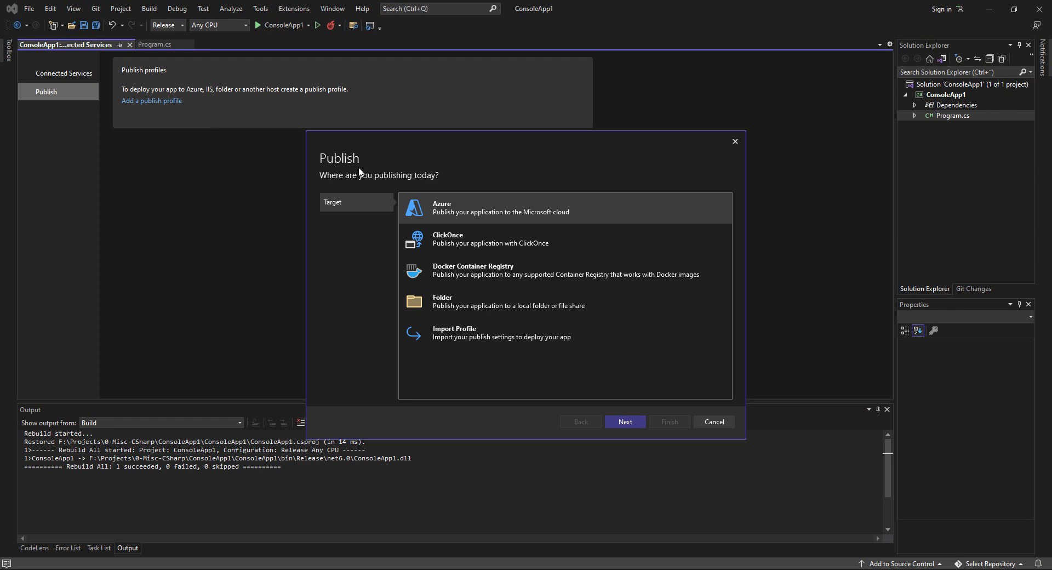
mouse_move(465, 298)
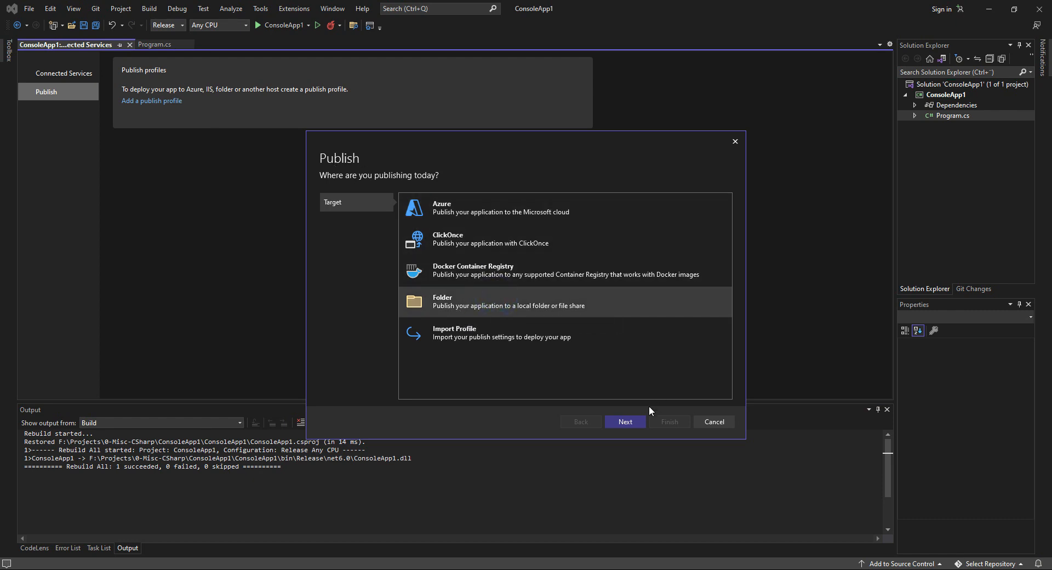
click(624, 421)
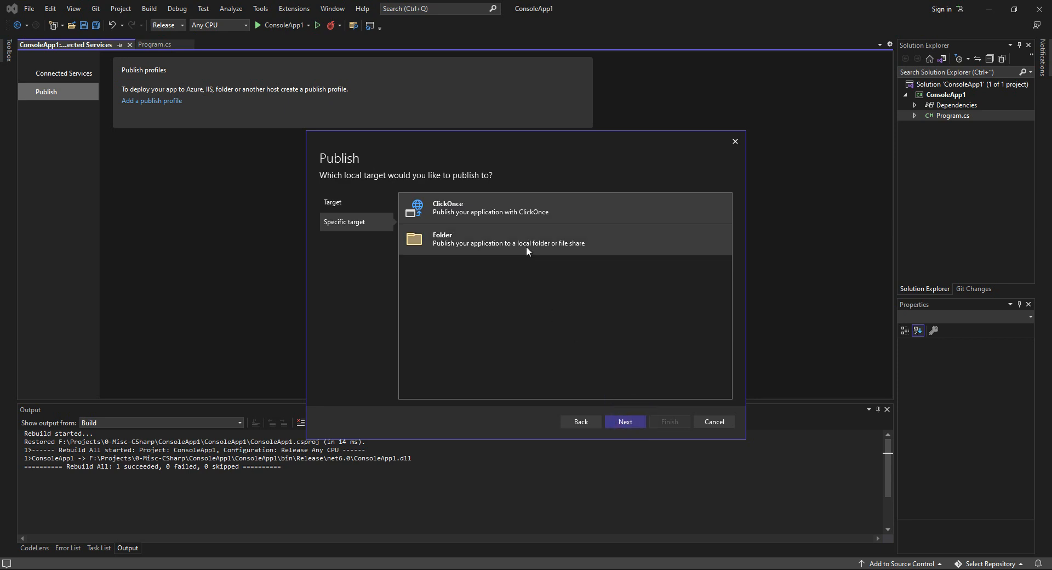
click(624, 421)
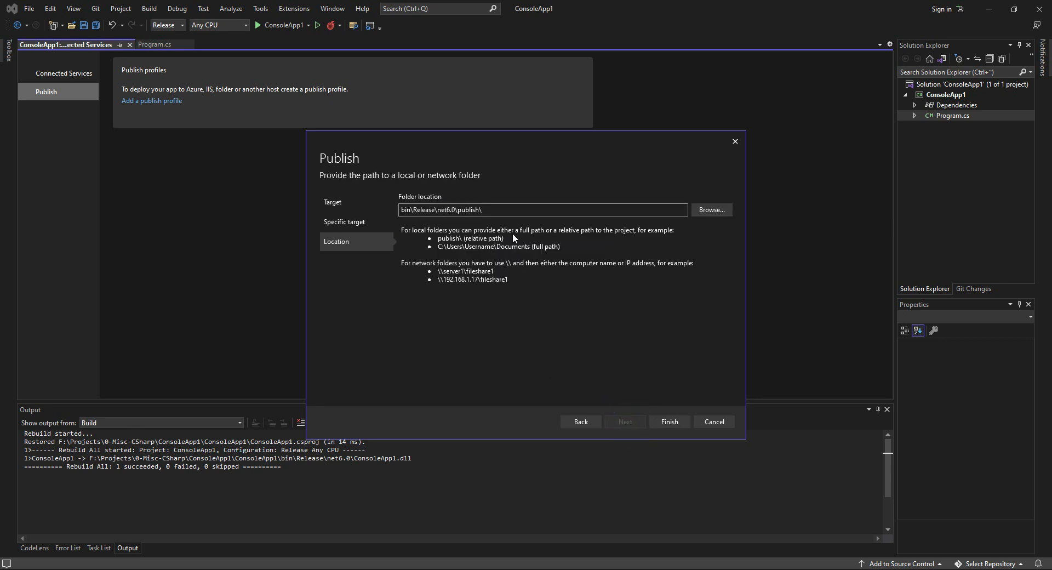
text(D:\Shar)
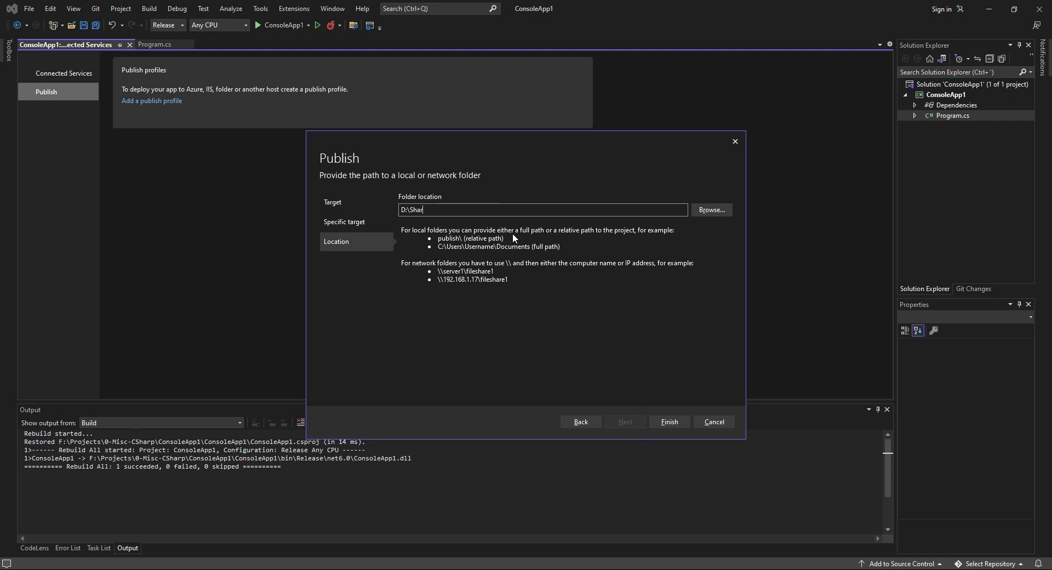
text(ed\)
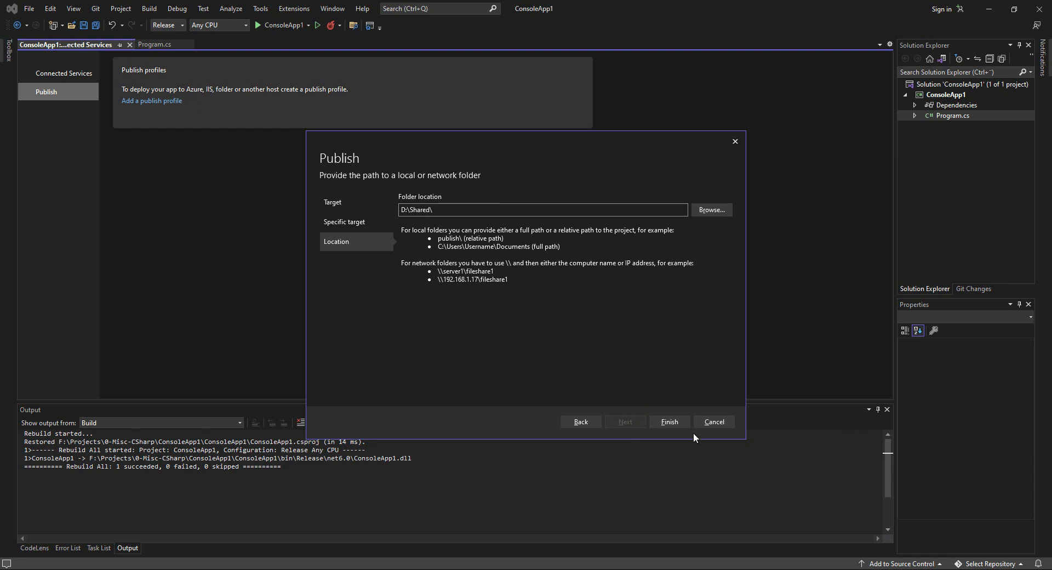
- Finish the FolderProfile wizard and show all profile settings
click(669, 421)
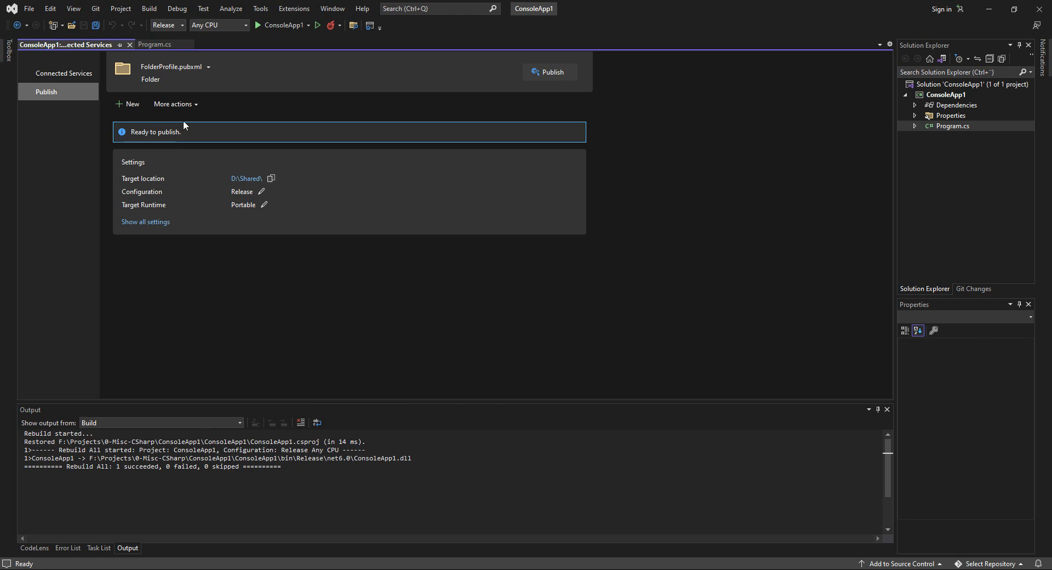
mouse_move(145, 222)
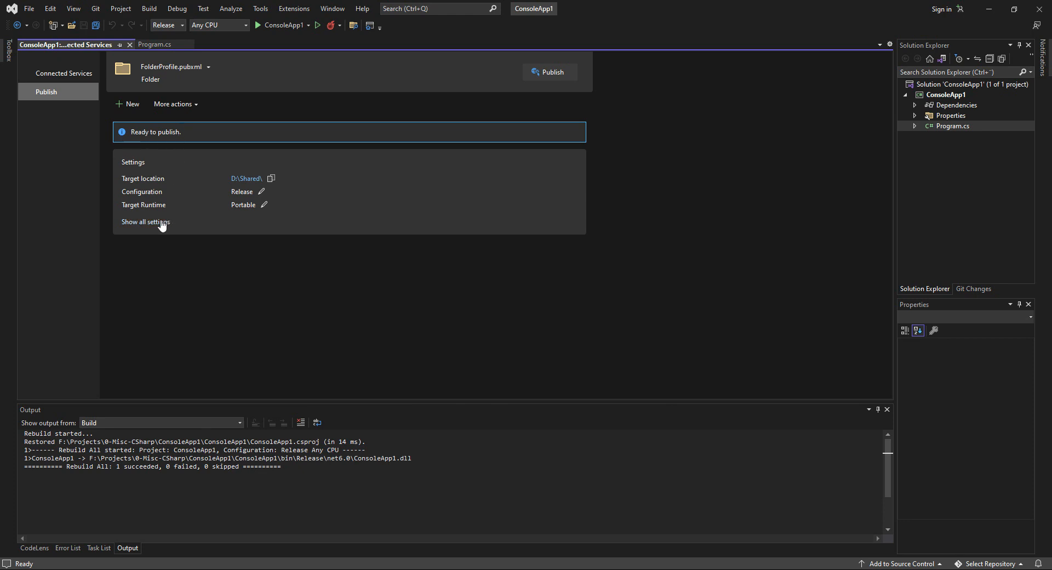
click(146, 221)
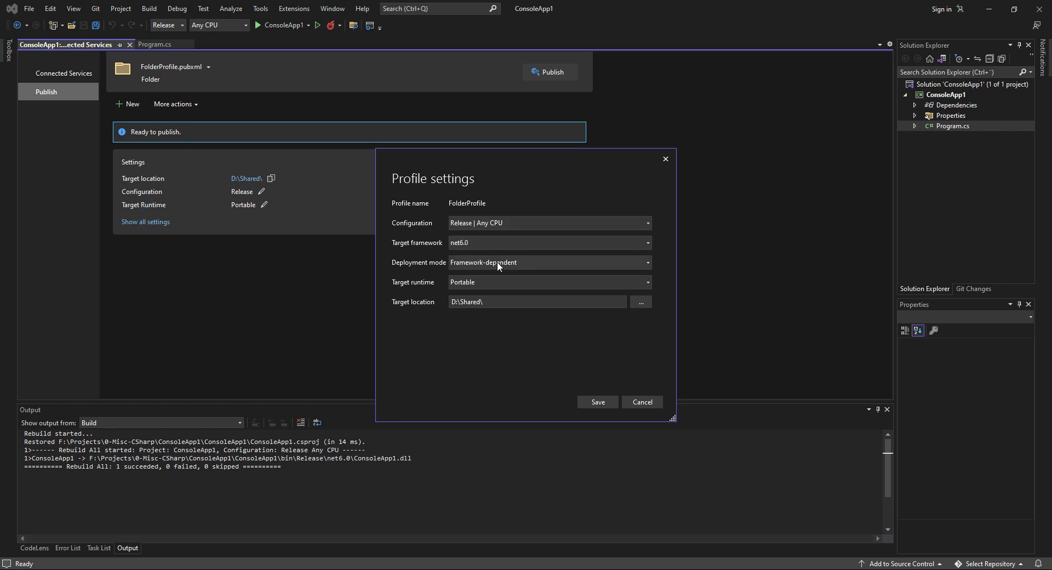
- Keep Framework-dependent deployment and set the target runtime to linux-x64
click(548, 262)
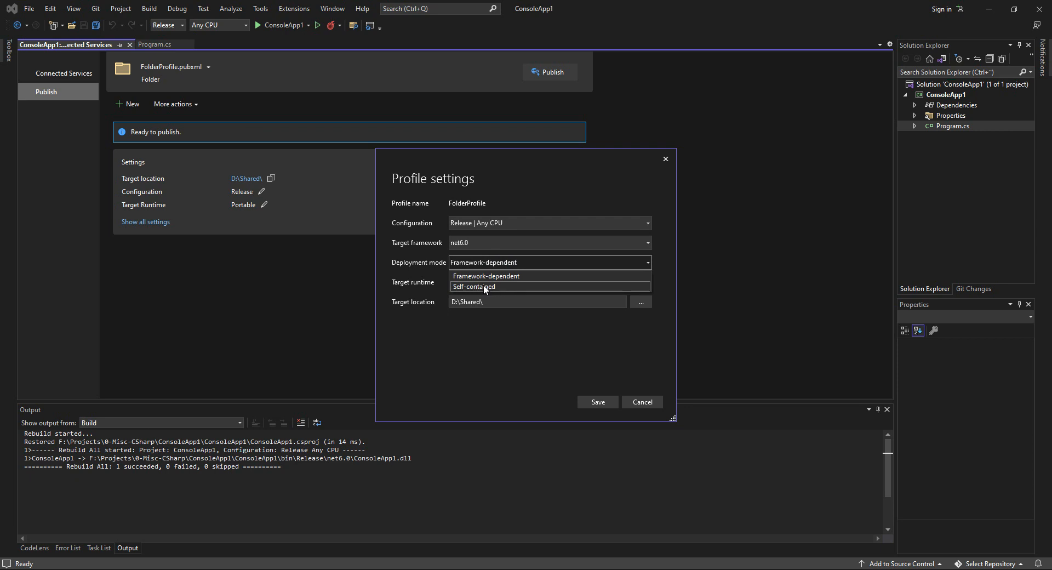
mouse_move(506, 292)
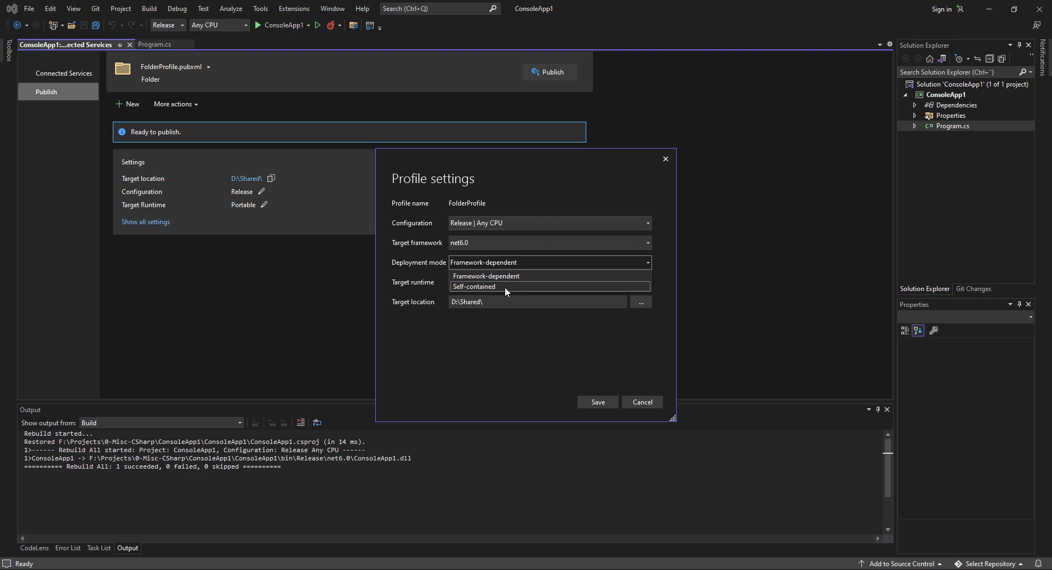
mouse_move(485, 276)
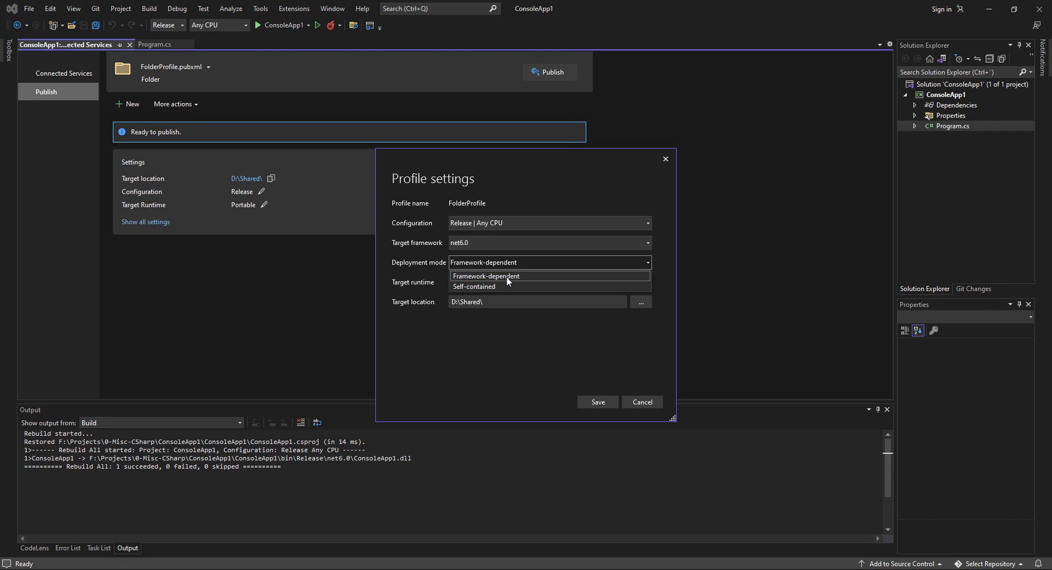
click(484, 275)
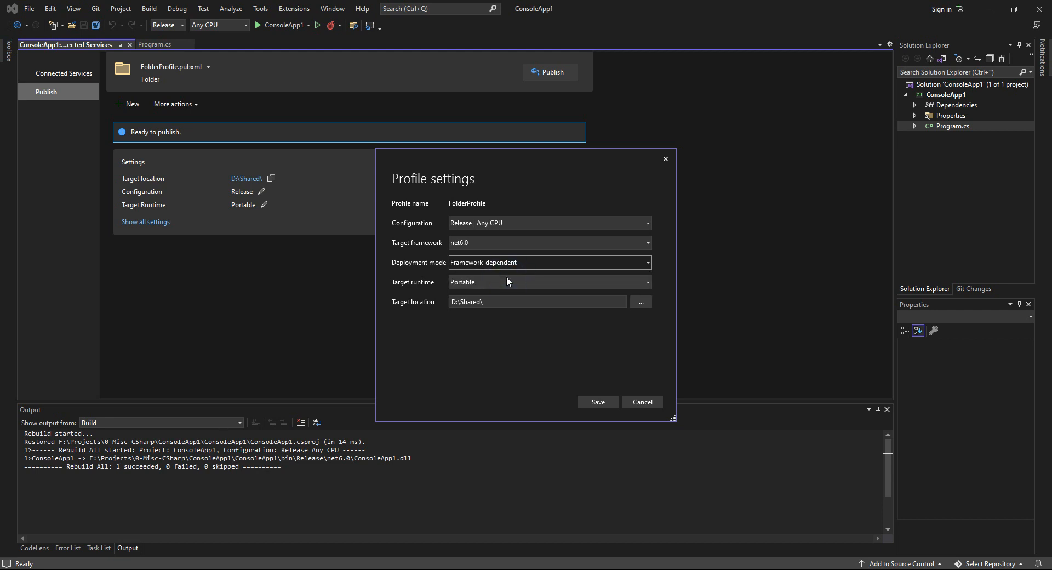
click(548, 281)
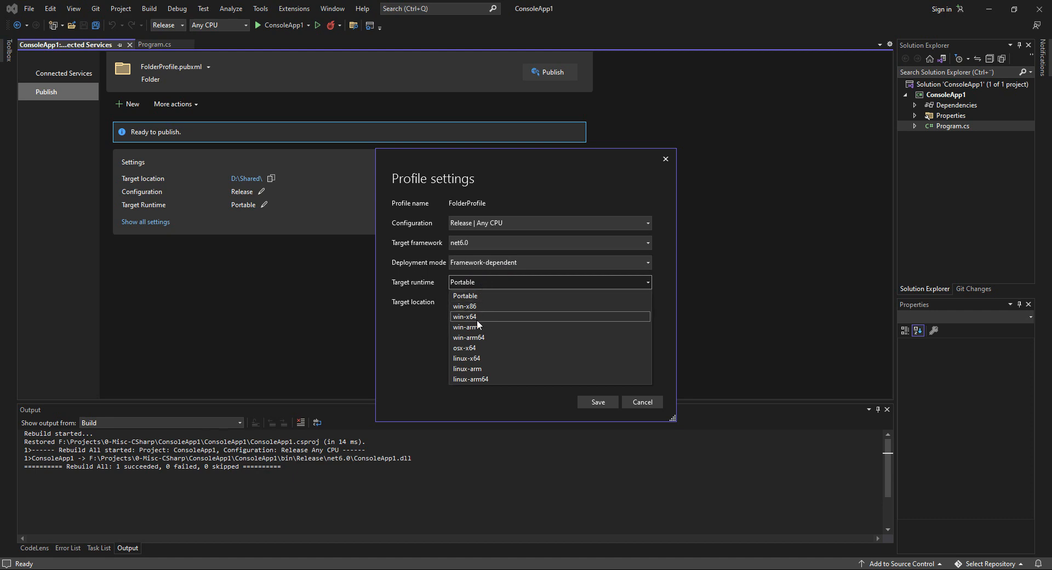
mouse_move(479, 358)
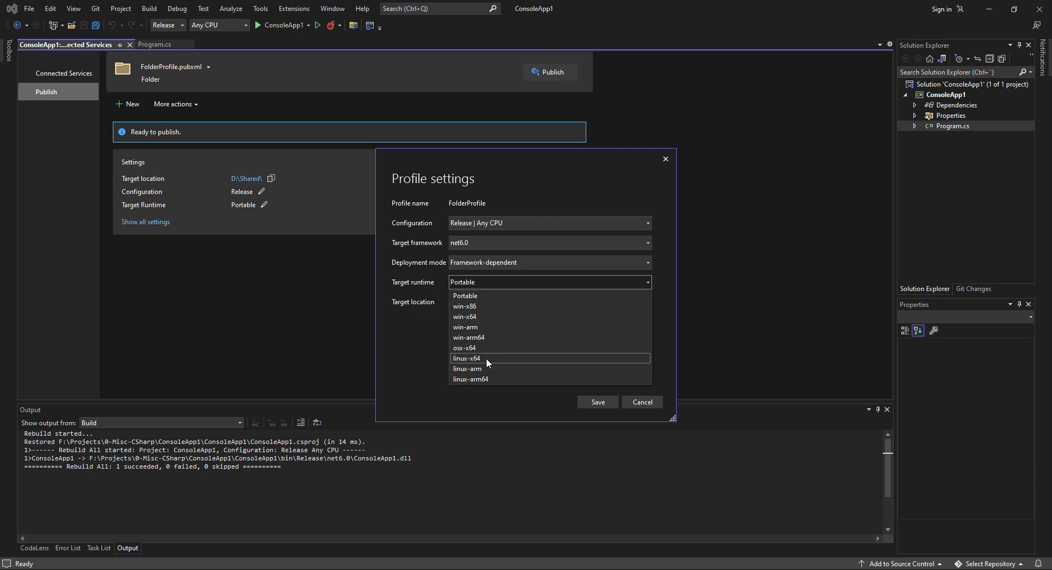
click(467, 358)
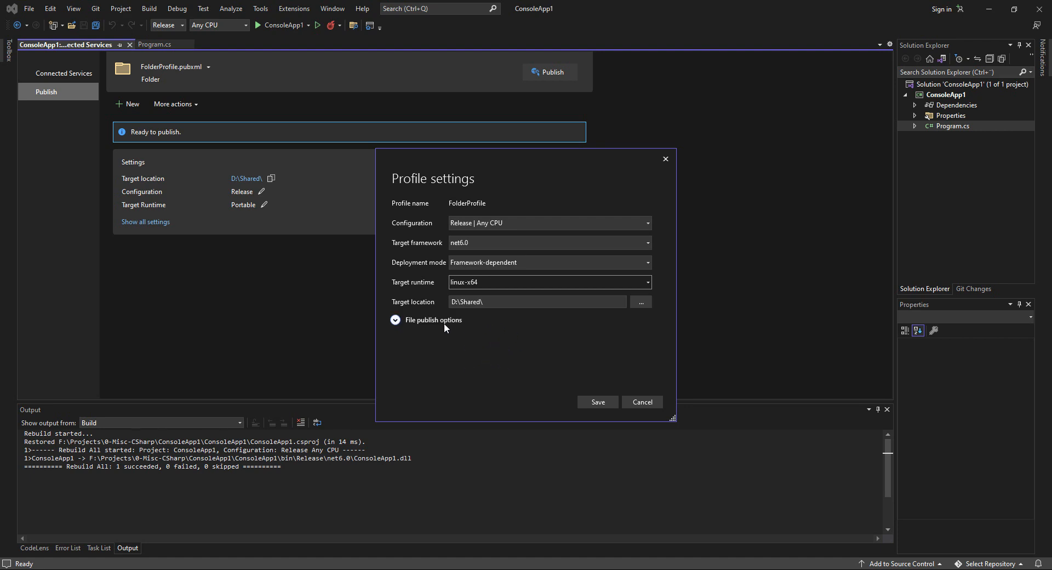
- Enable Produce single file under File publish options and save the profile
click(394, 319)
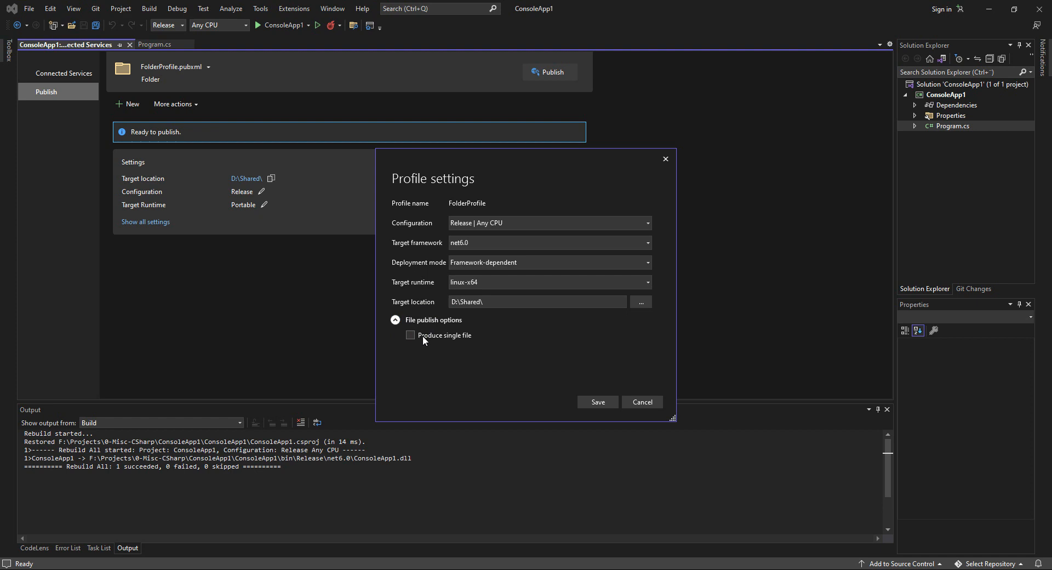
click(410, 335)
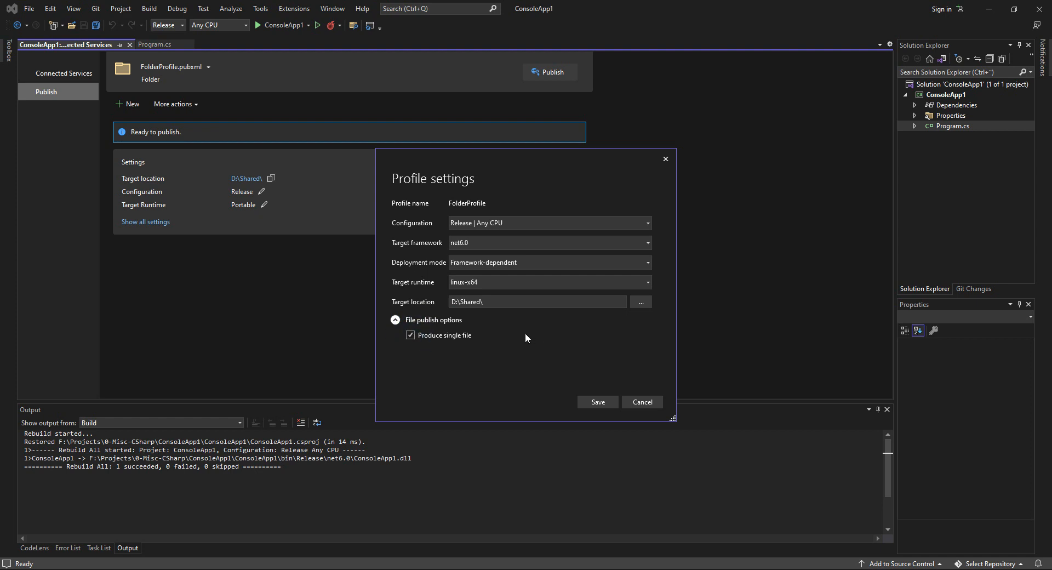
click(596, 401)
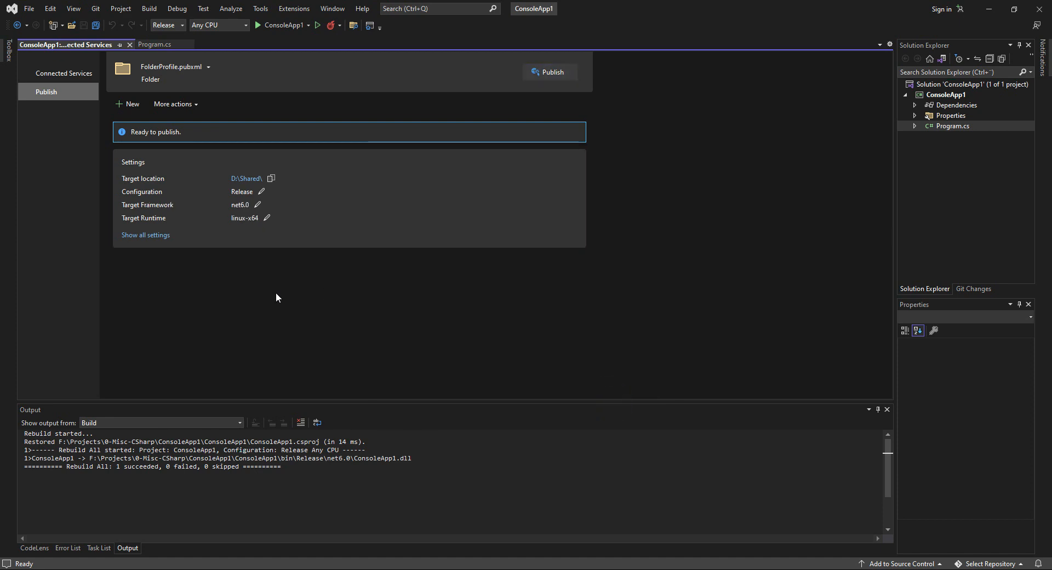
- Publish ConsoleApp1 to D:\Shared and check the single file and pdb output
click(175, 104)
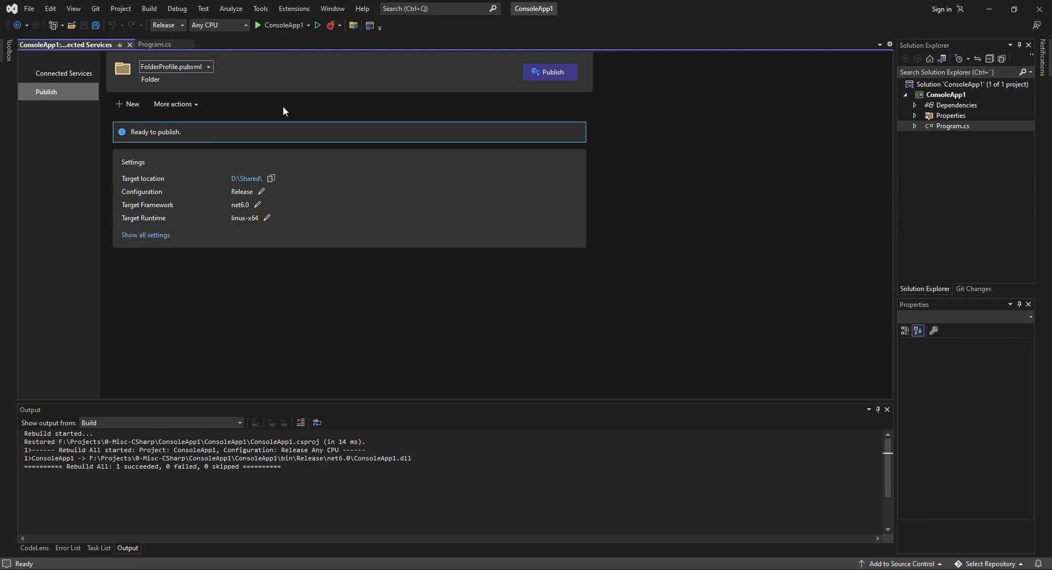
mouse_move(699, 107)
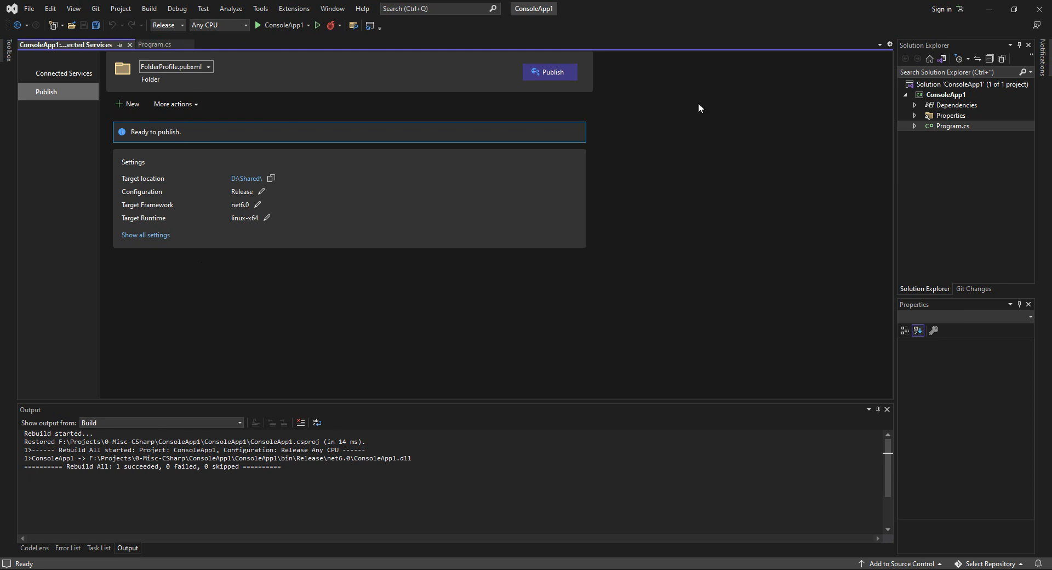
click(550, 72)
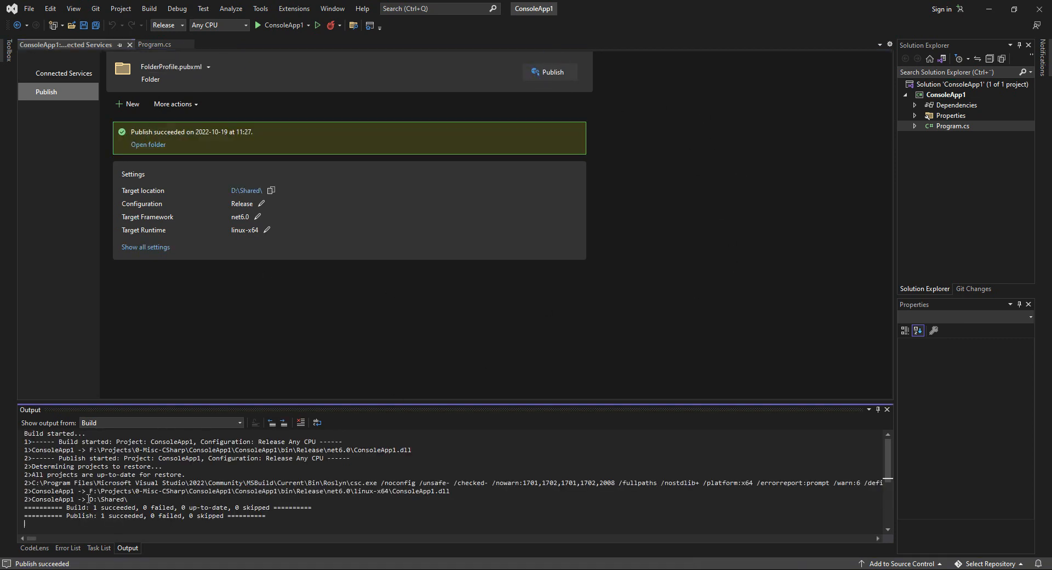
double_click(108, 498)
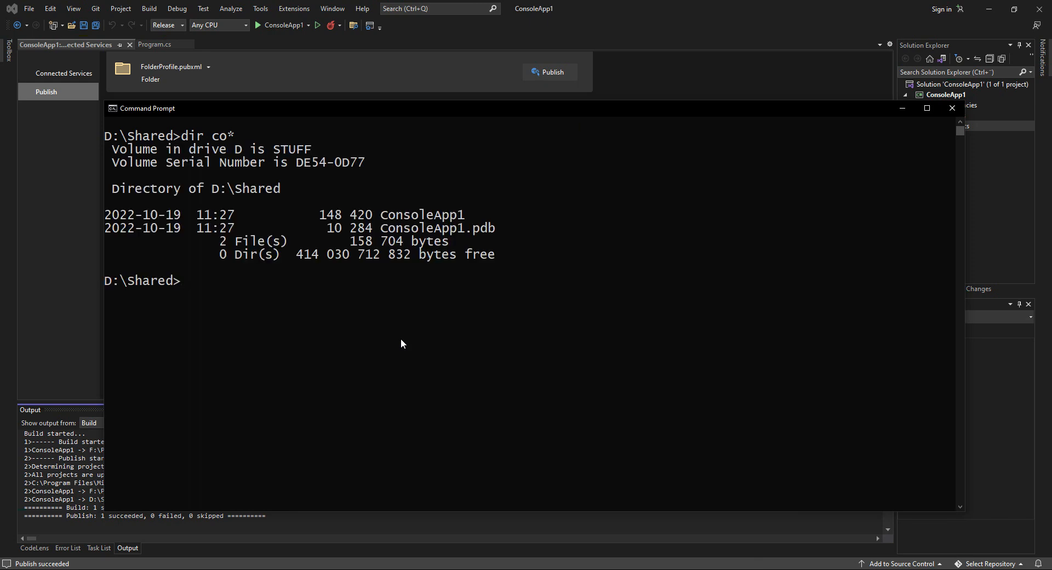
- Run fileid ConsoleApp1 to confirm it is a Linux ELF executable
text(fileid)
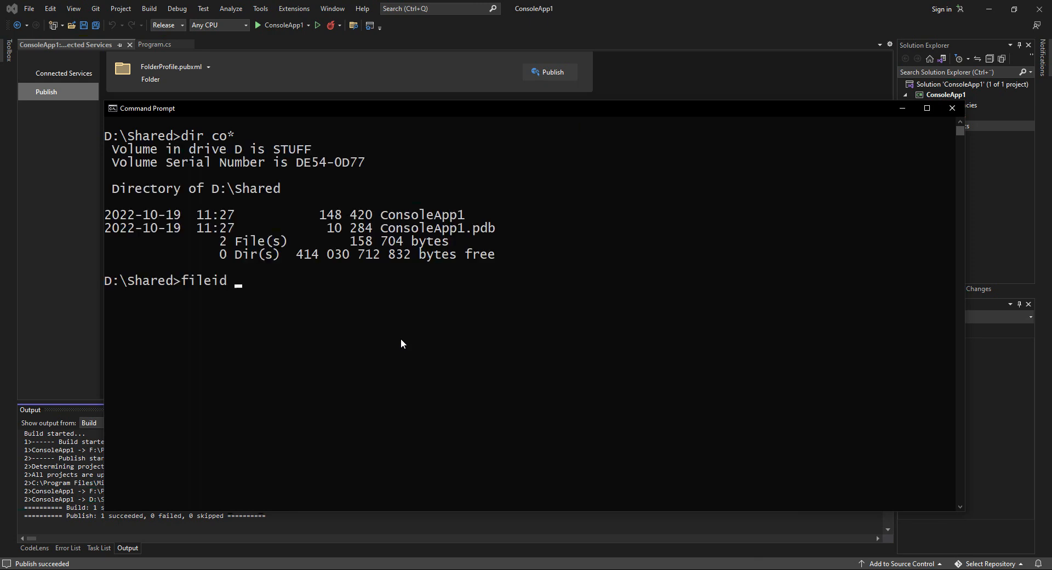
text(ConsoleApp1)
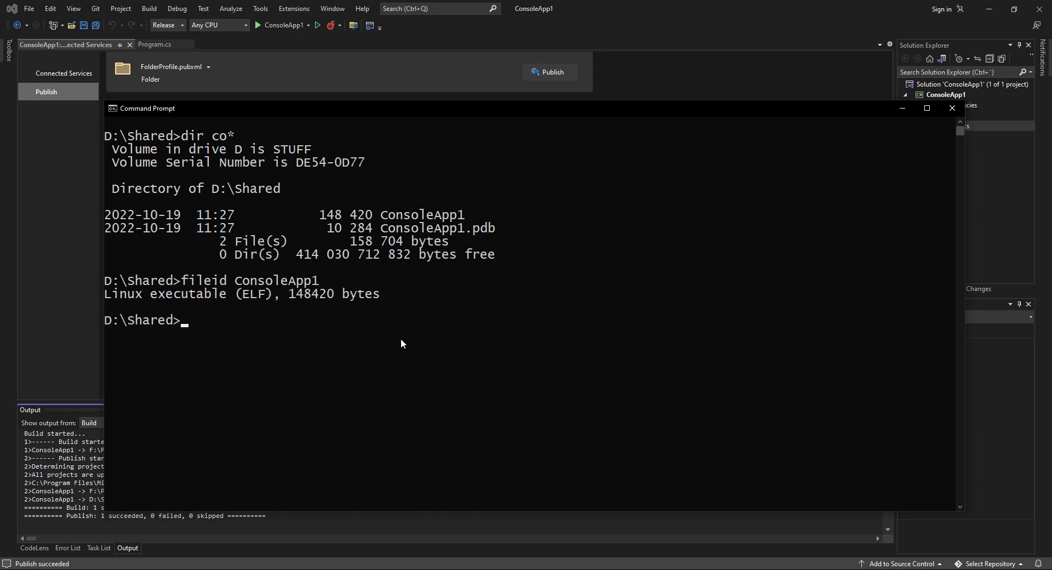
mouse_move(296, 301)
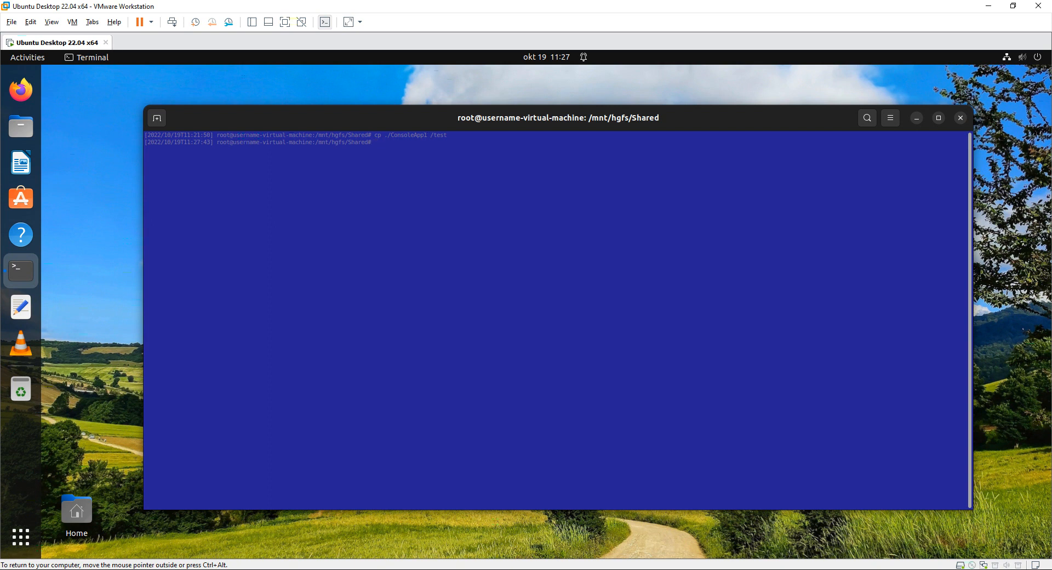
- Type the /test/ path at the Ubuntu terminal prompt, correcting the '/tetst' typo
text(/tetst)
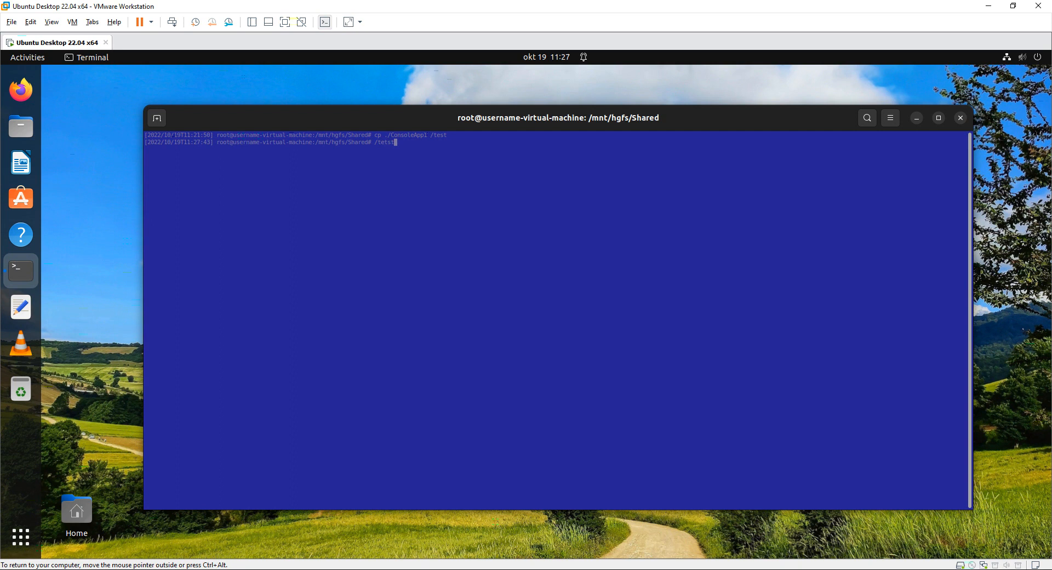
text(/test/)
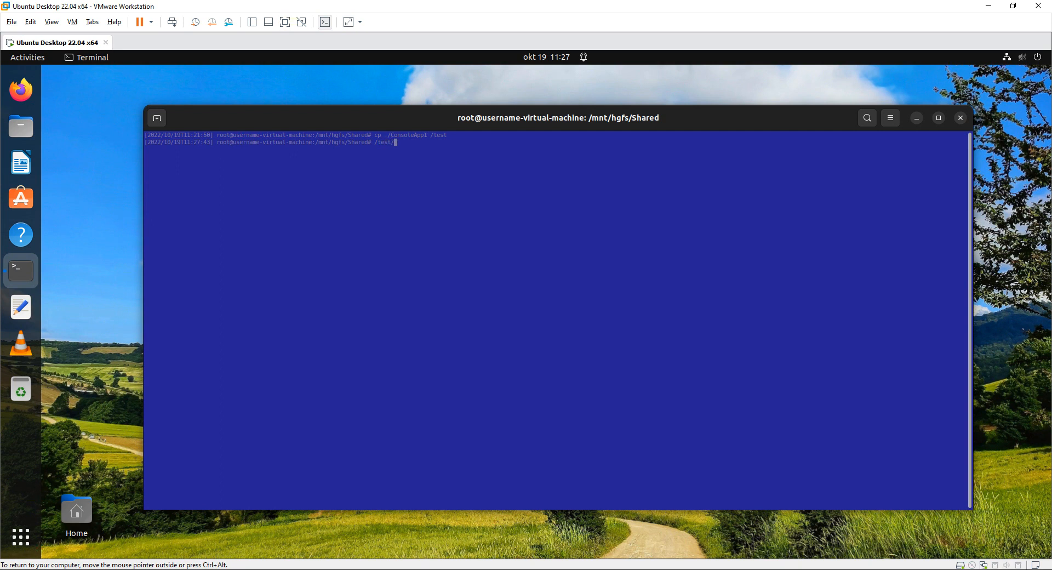